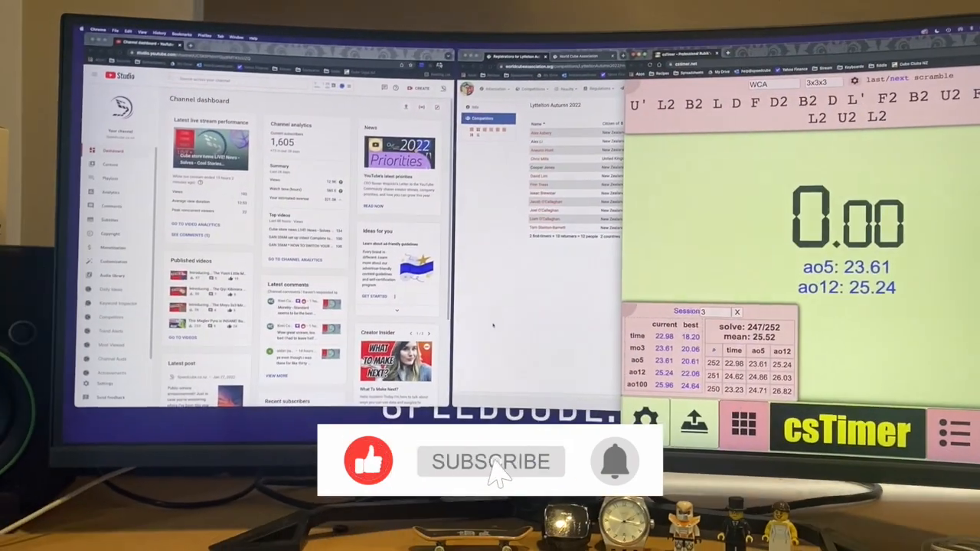
Step: Restore the saved Layout Manager layout so YouTube and Studio sit left and csTimer fills the right
click(490, 461)
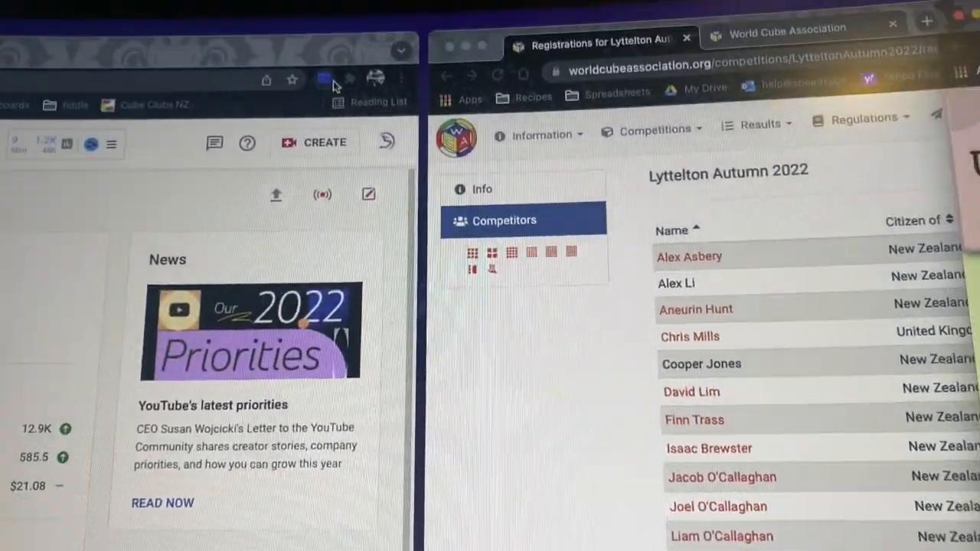
click(337, 79)
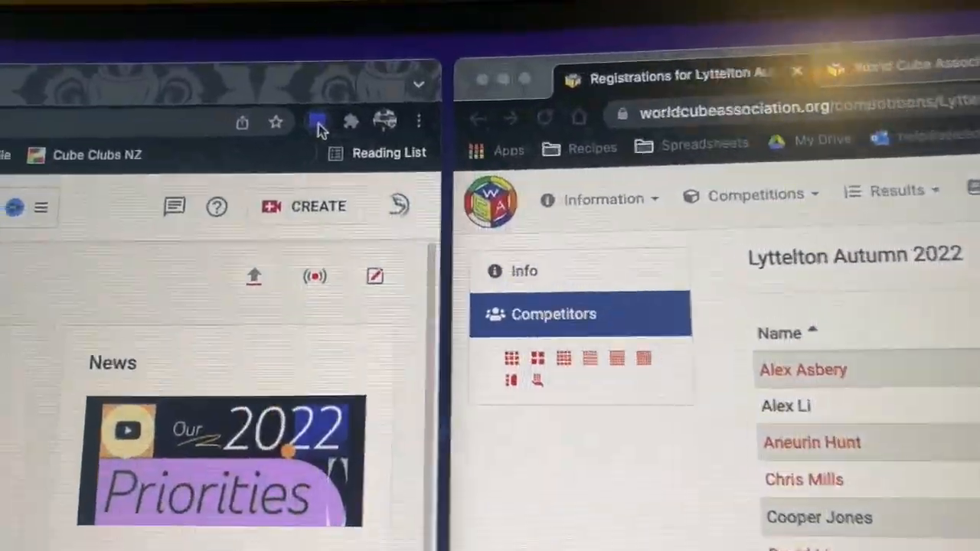
click(319, 122)
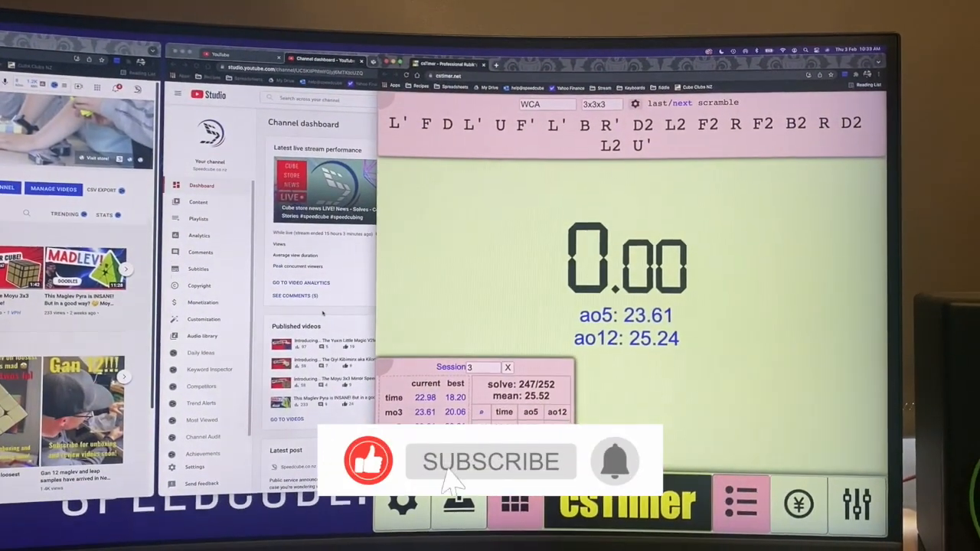
click(490, 461)
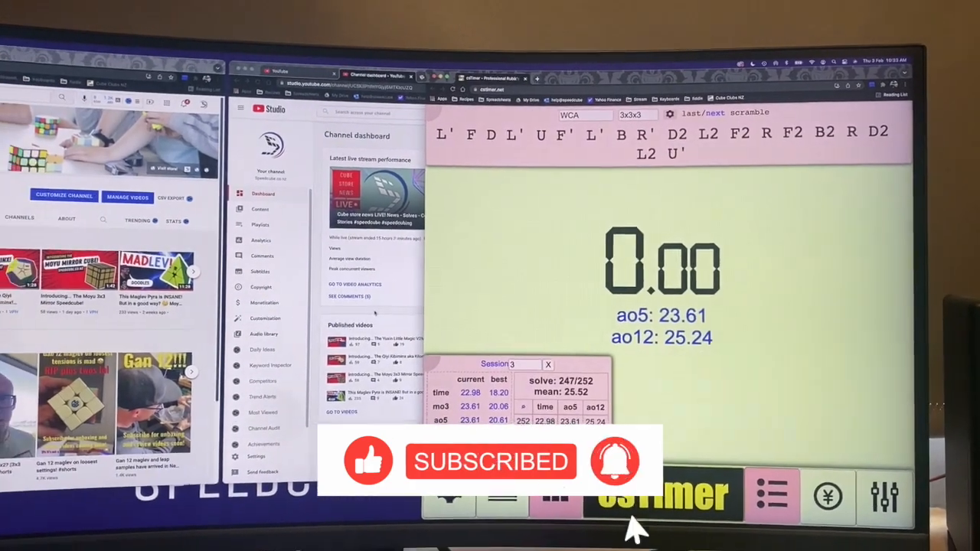